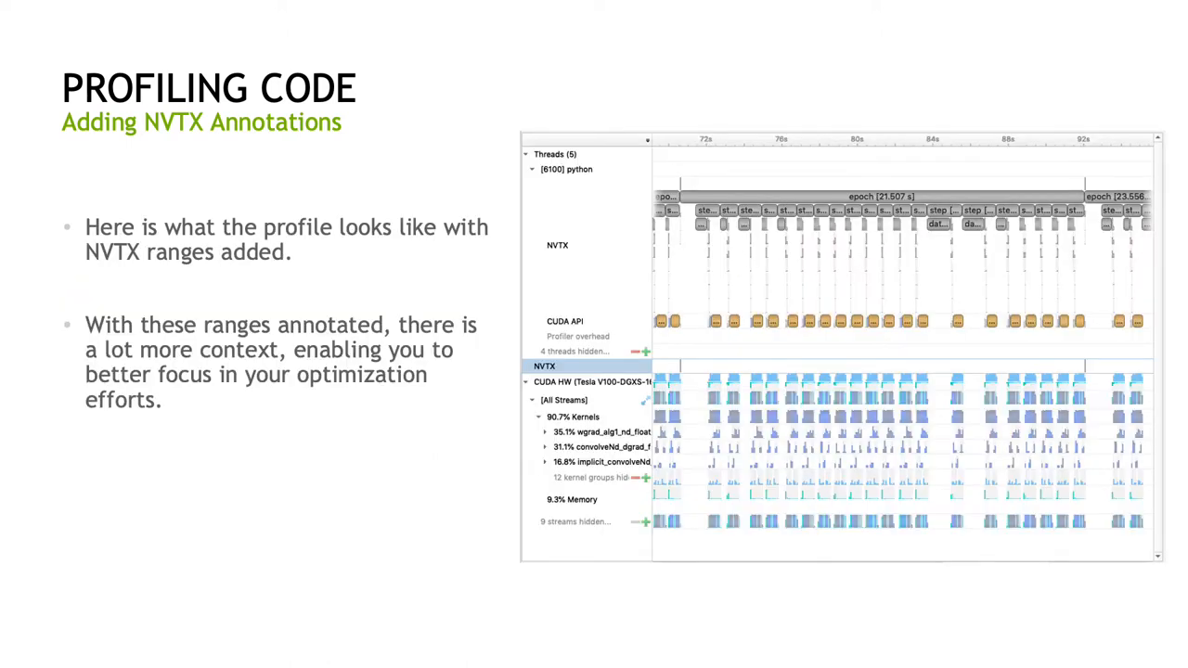
Step: Advance to the zoomed-in NVTX profile of single training steps with data-loading bottlenecks
left_click(840, 246)
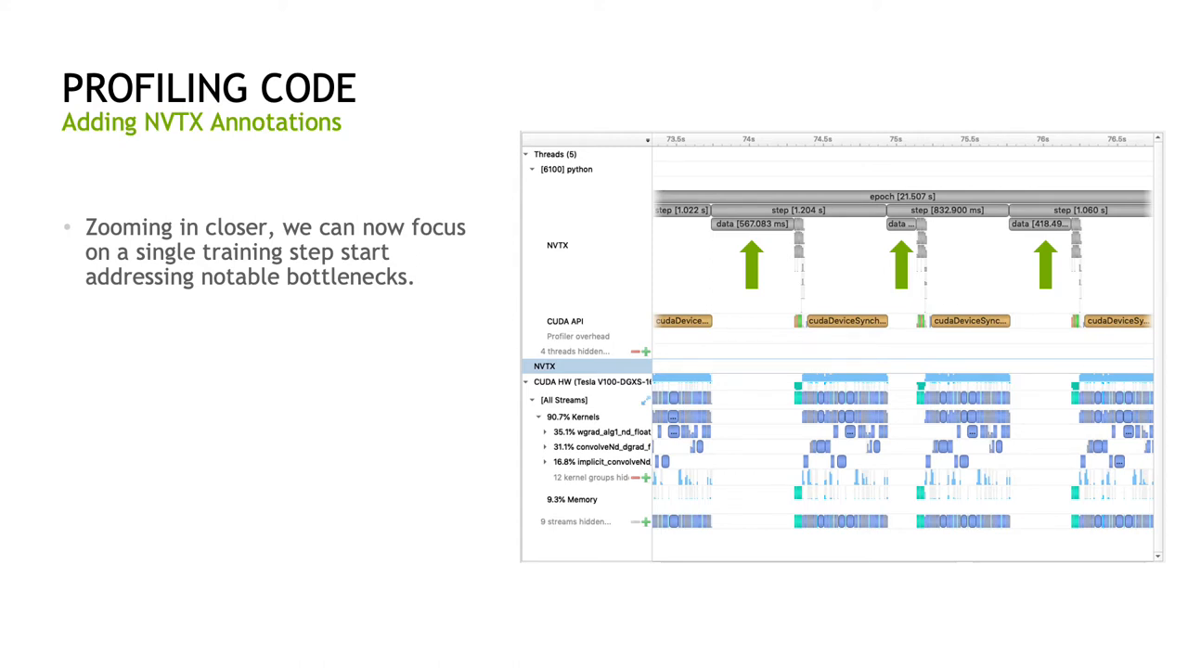
Step: Advance to the 'Data Loading: Efficient IO with PyTorch DataLoader' slide
key("right")
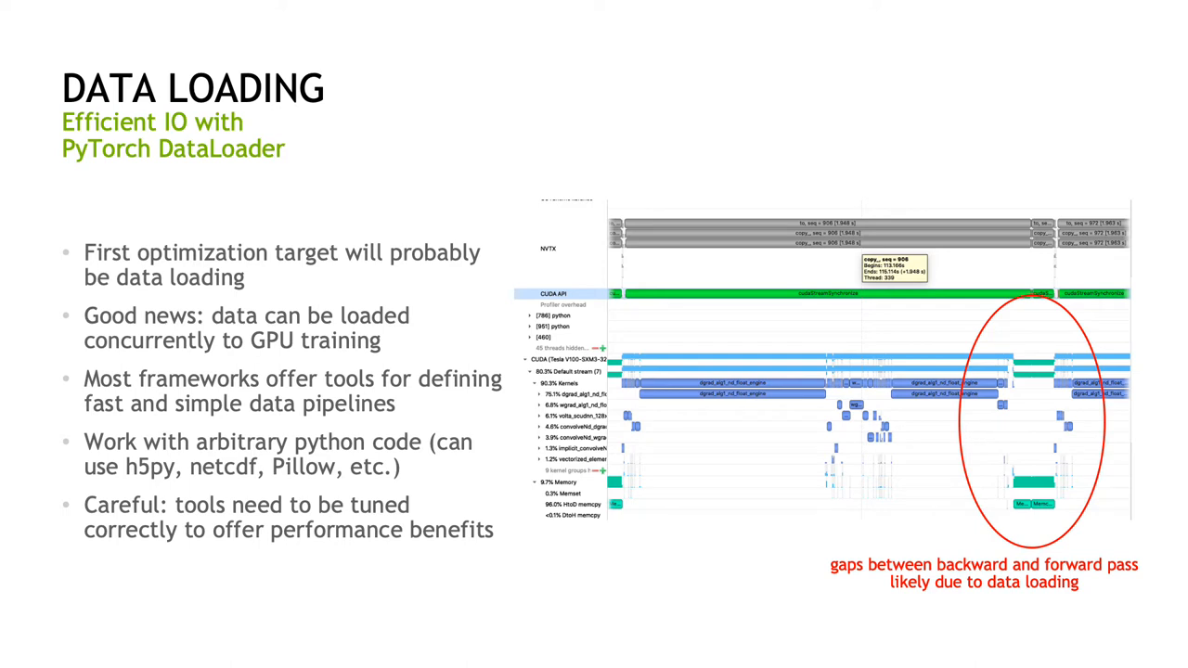
Step: Advance through the DataLoader Example slide to 'DataLoader Pitfalls: The Python Multiprocessing Abyss'
key("right")
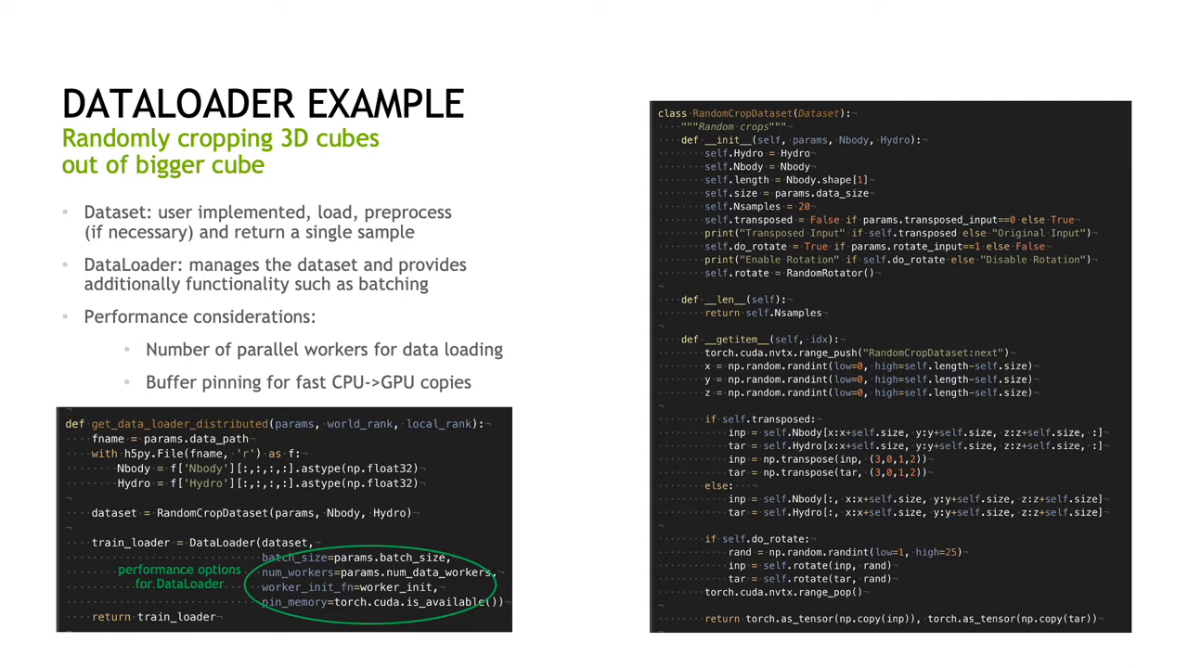
key("Right")
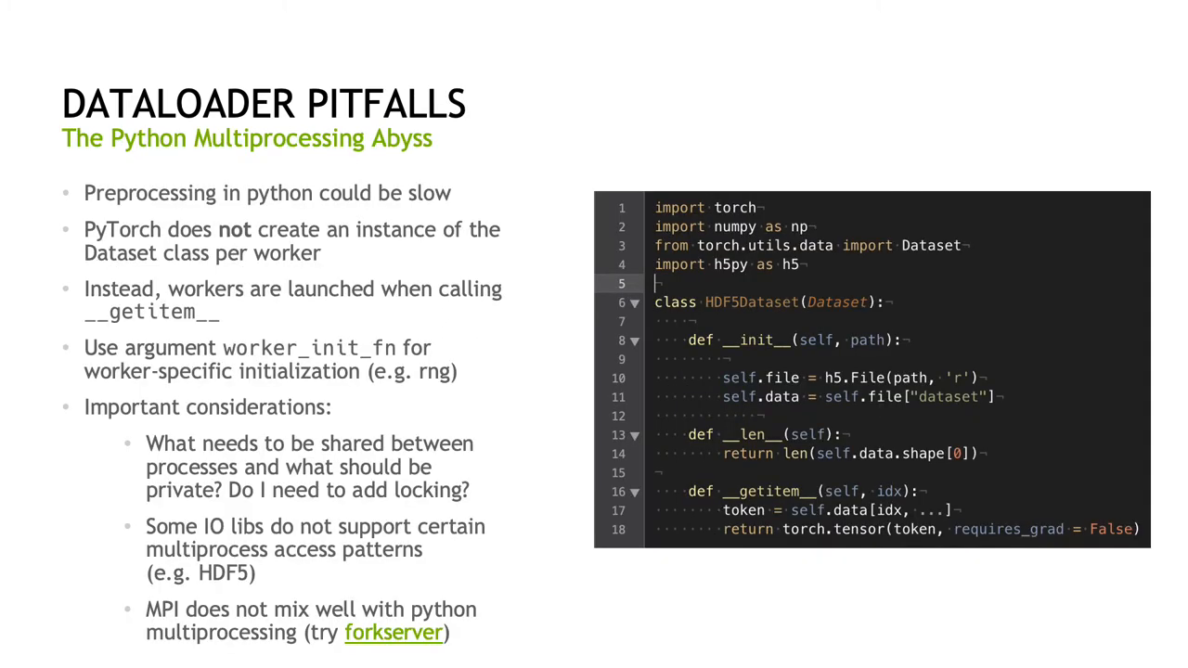